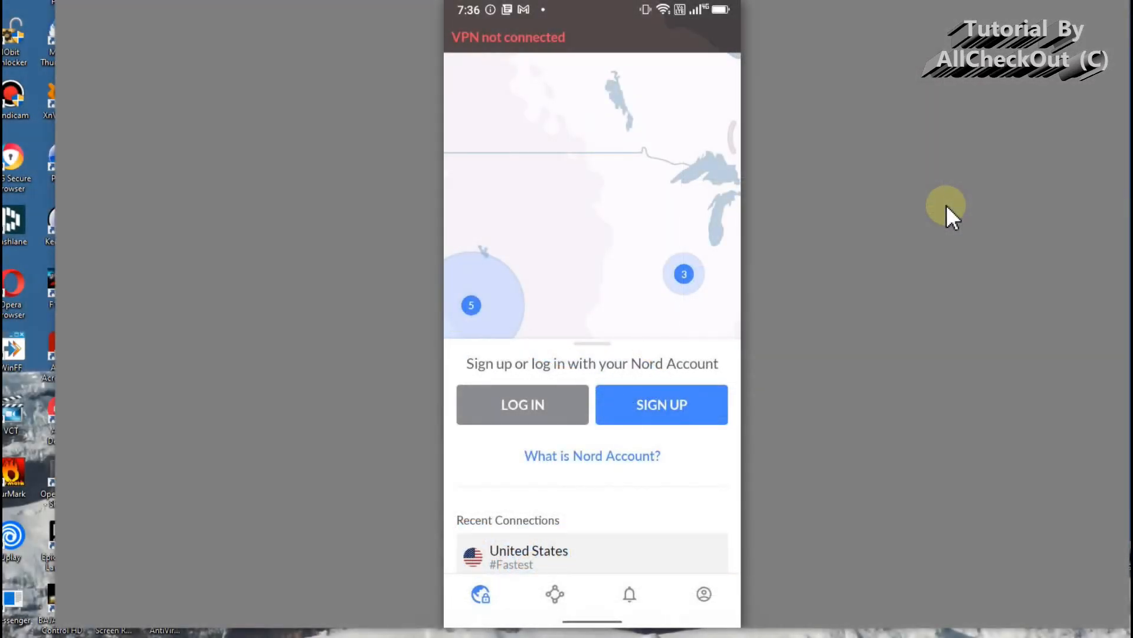
mouse_move(918, 239)
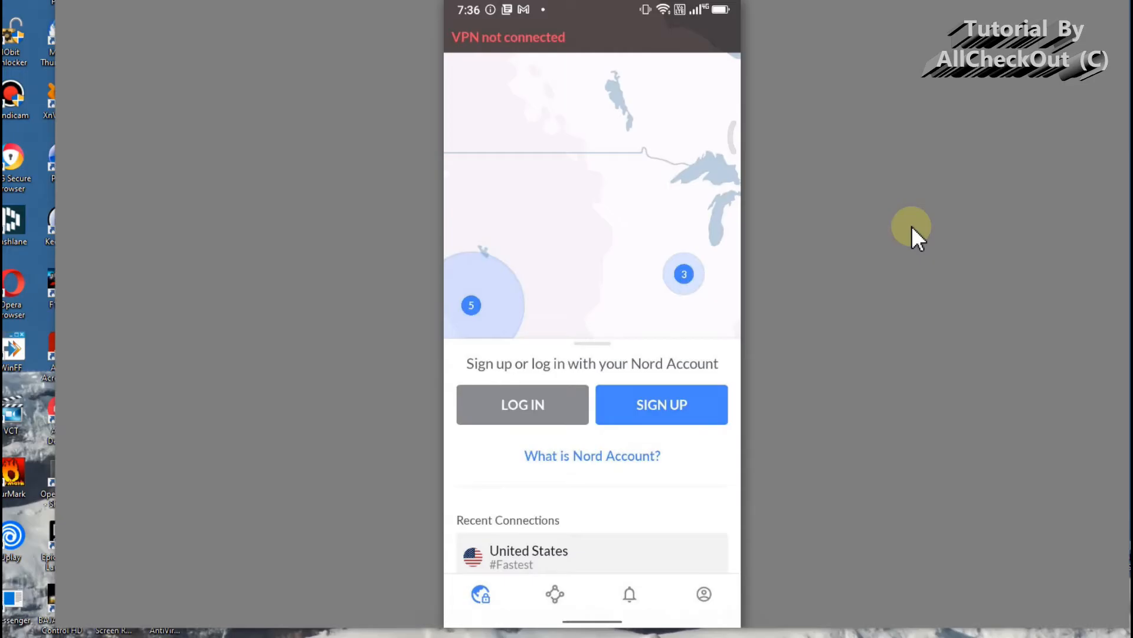
mouse_move(914, 249)
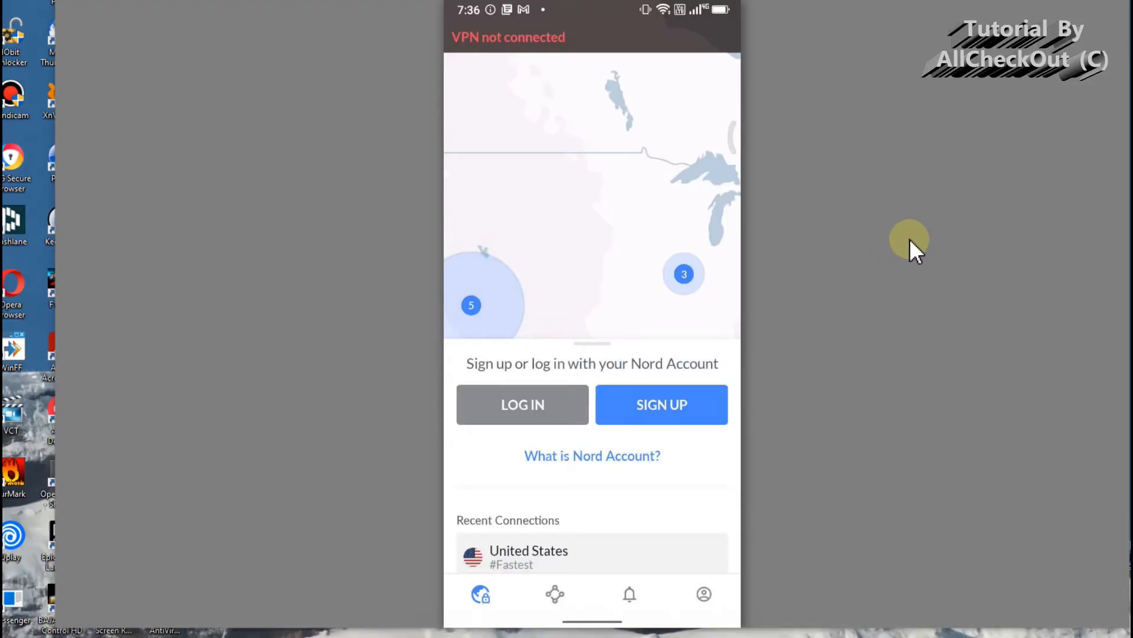
mouse_move(951, 249)
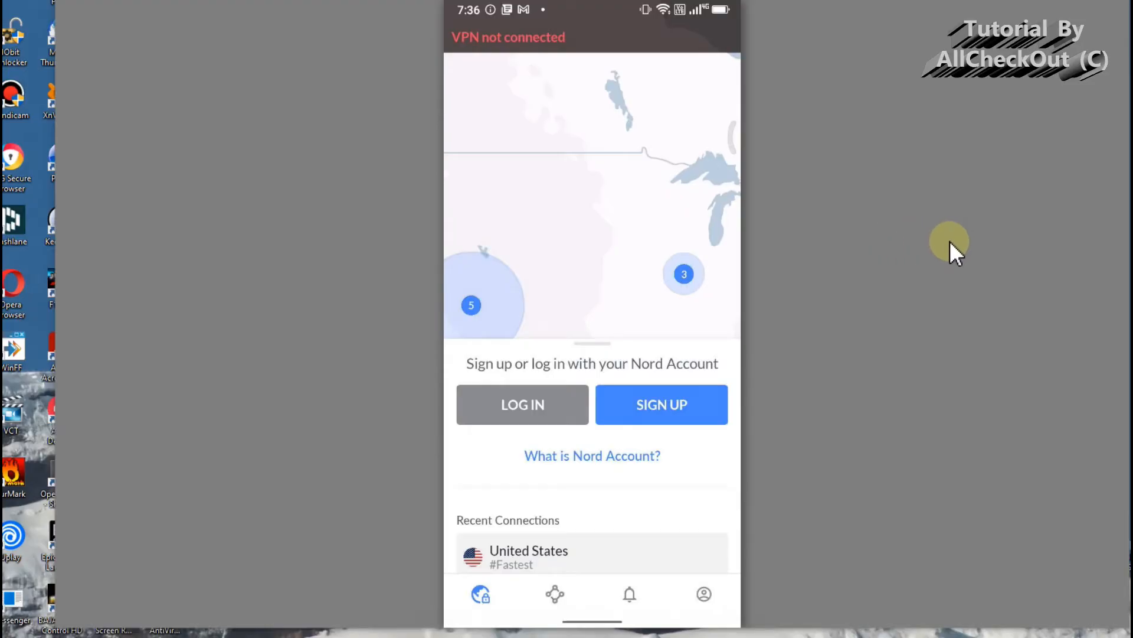
mouse_move(940, 281)
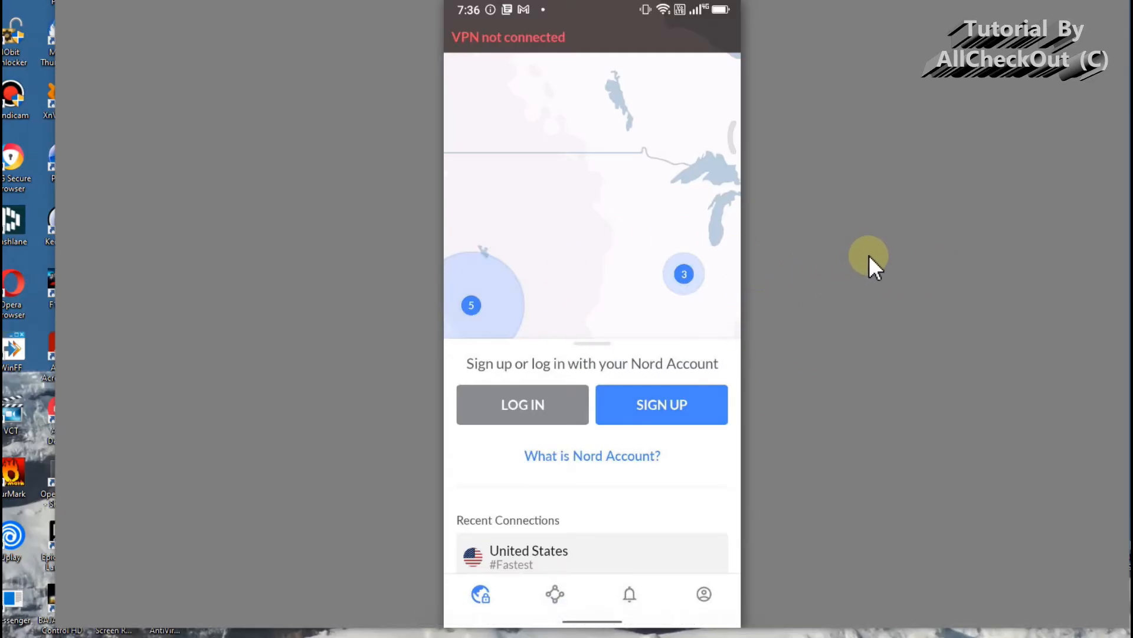
mouse_move(691, 224)
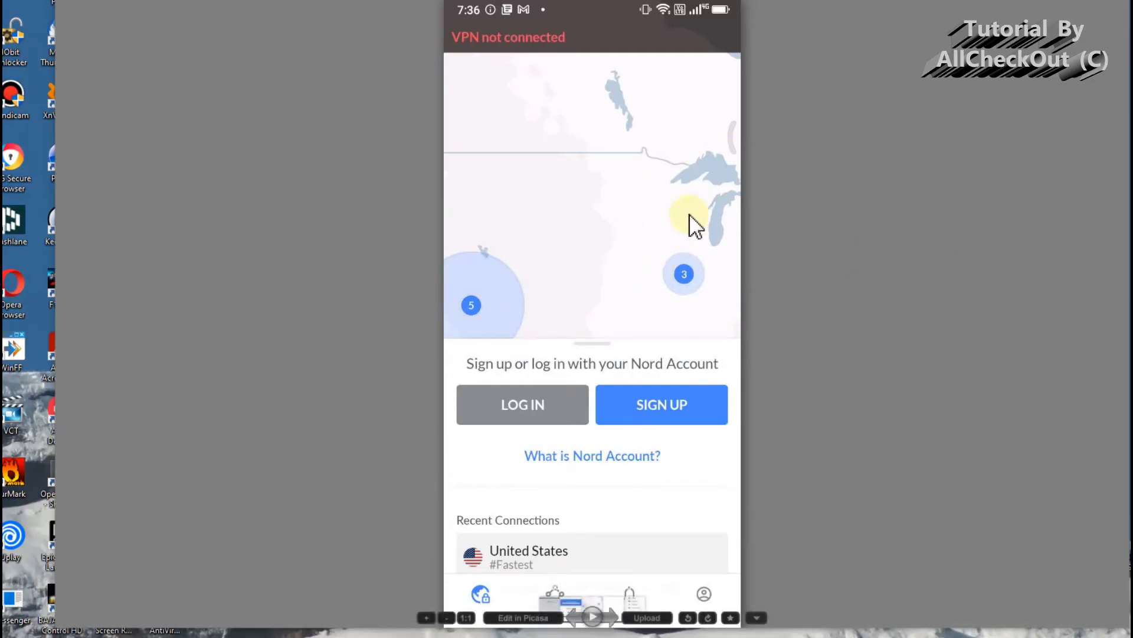
mouse_move(582, 459)
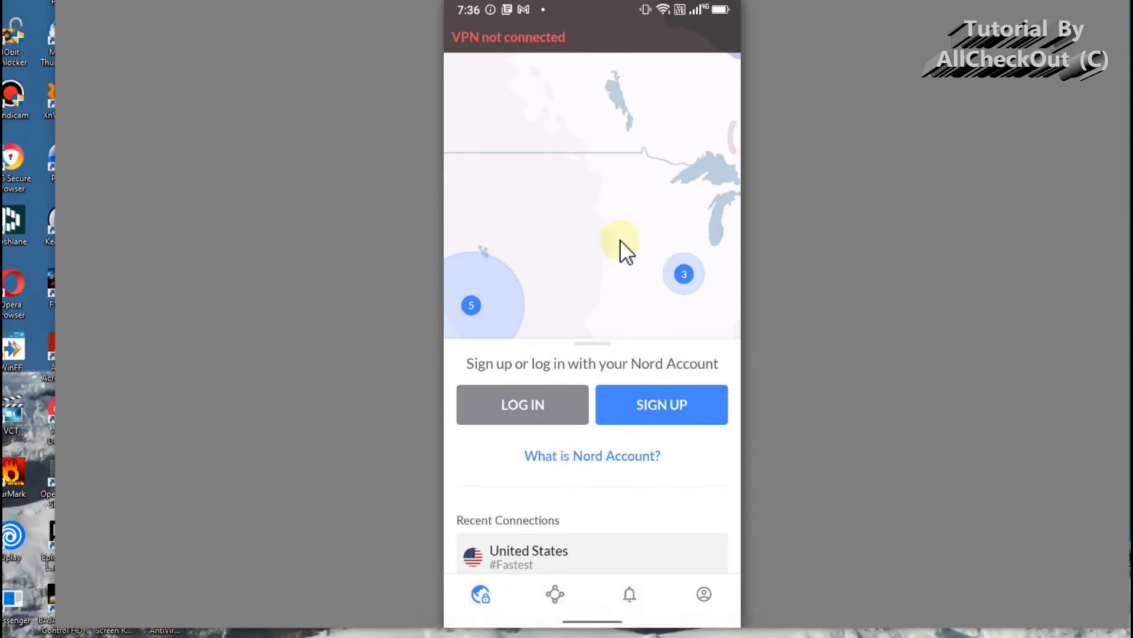
mouse_move(644, 249)
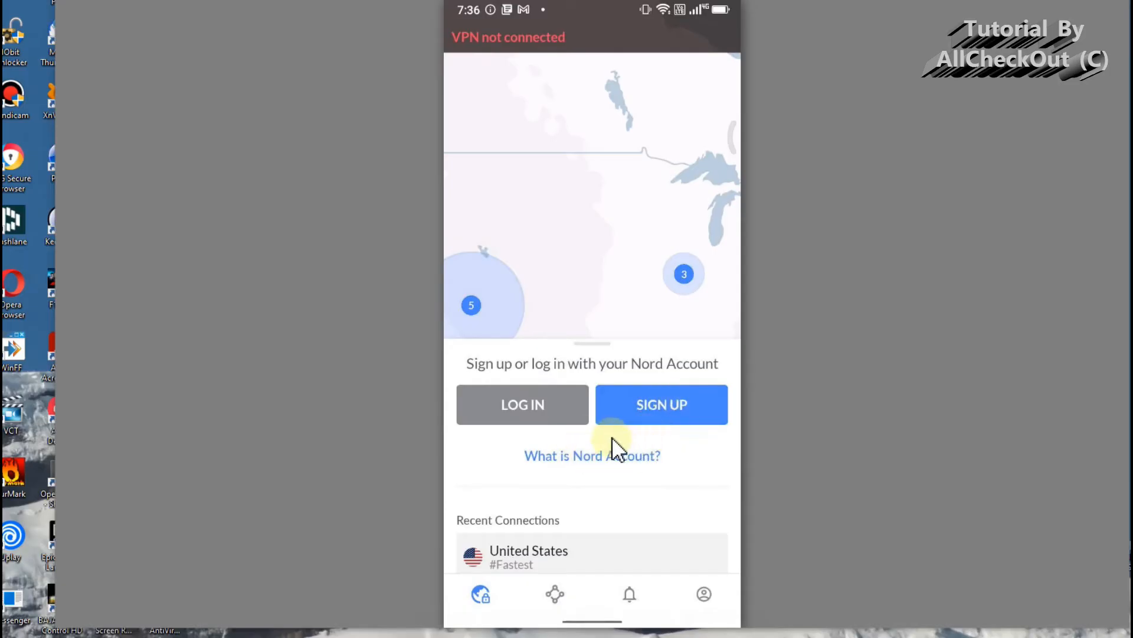
mouse_move(775, 396)
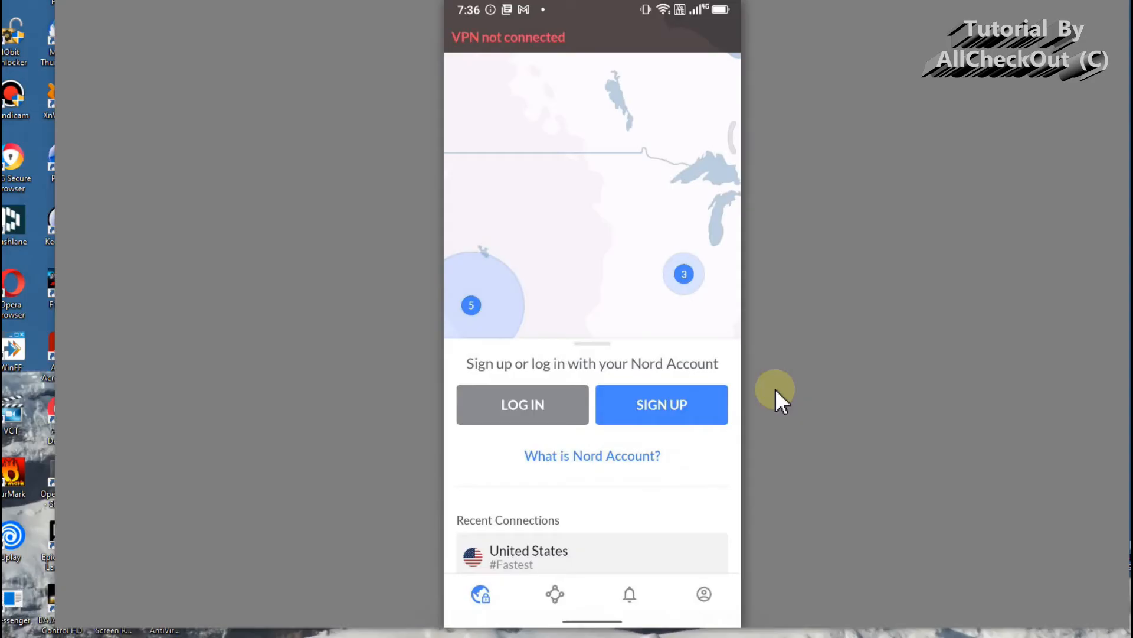
mouse_move(803, 383)
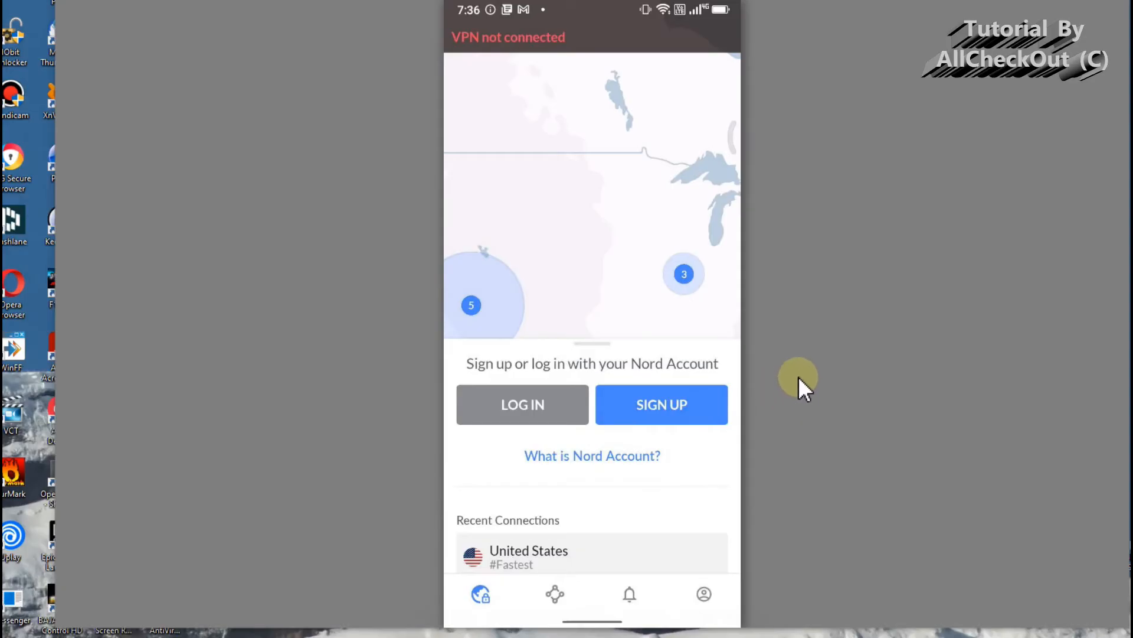
mouse_move(684, 379)
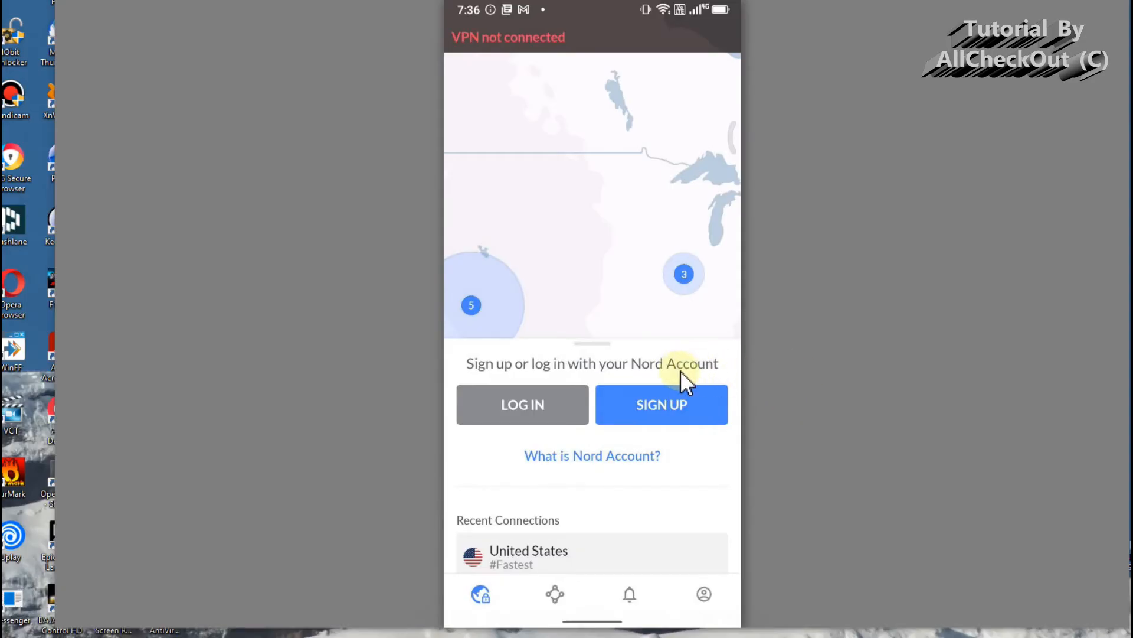
mouse_move(627, 334)
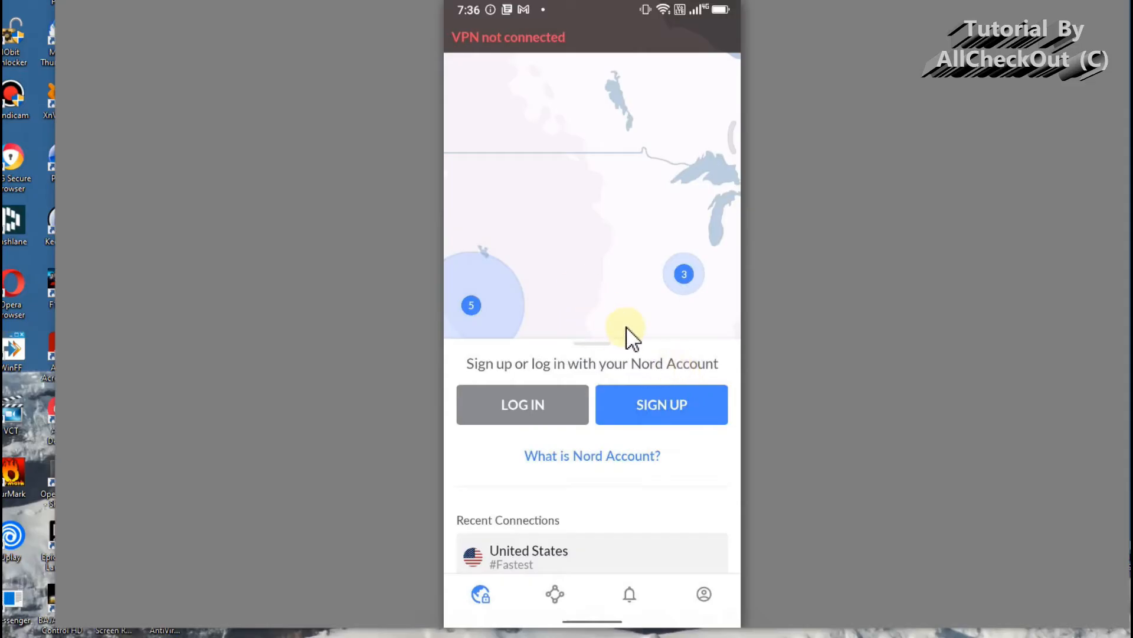
mouse_move(620, 358)
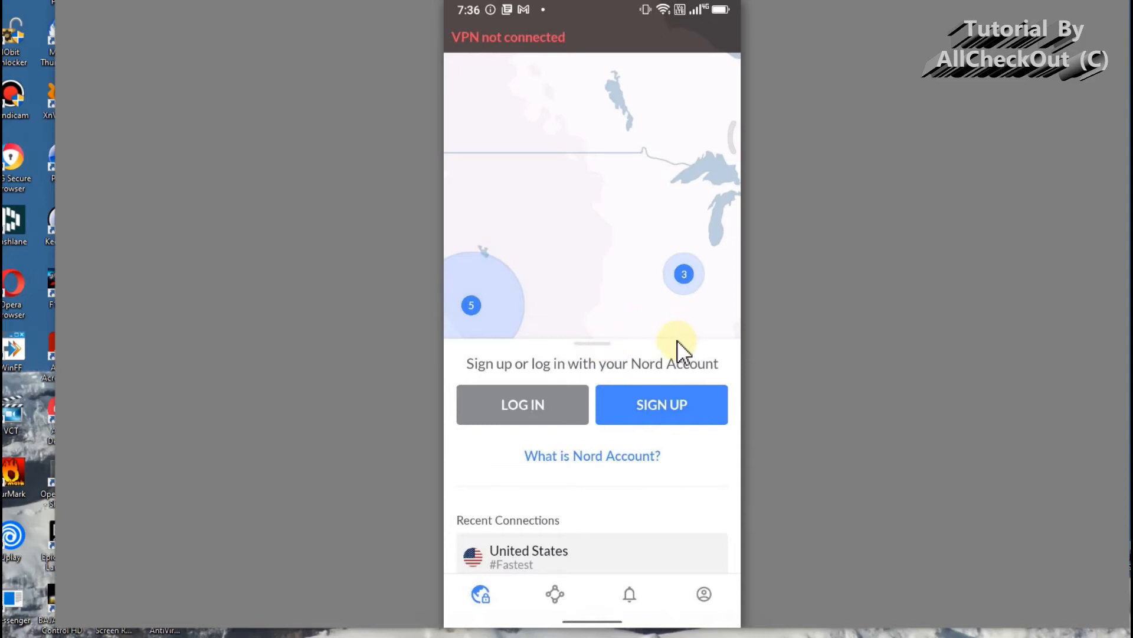
mouse_move(691, 344)
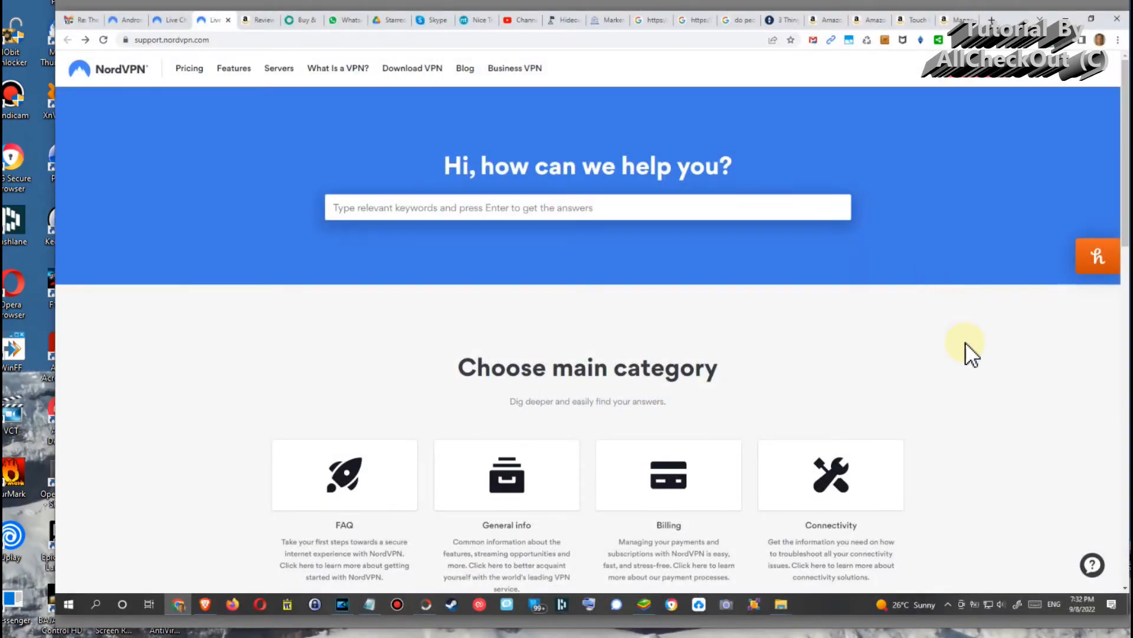
mouse_move(498, 218)
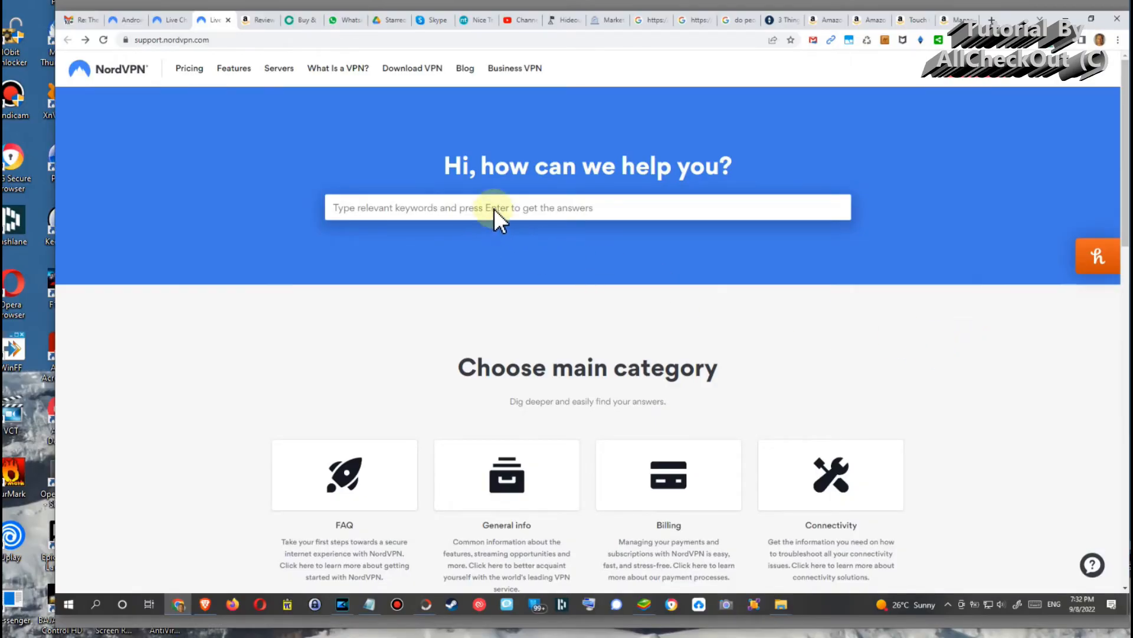
mouse_move(933, 302)
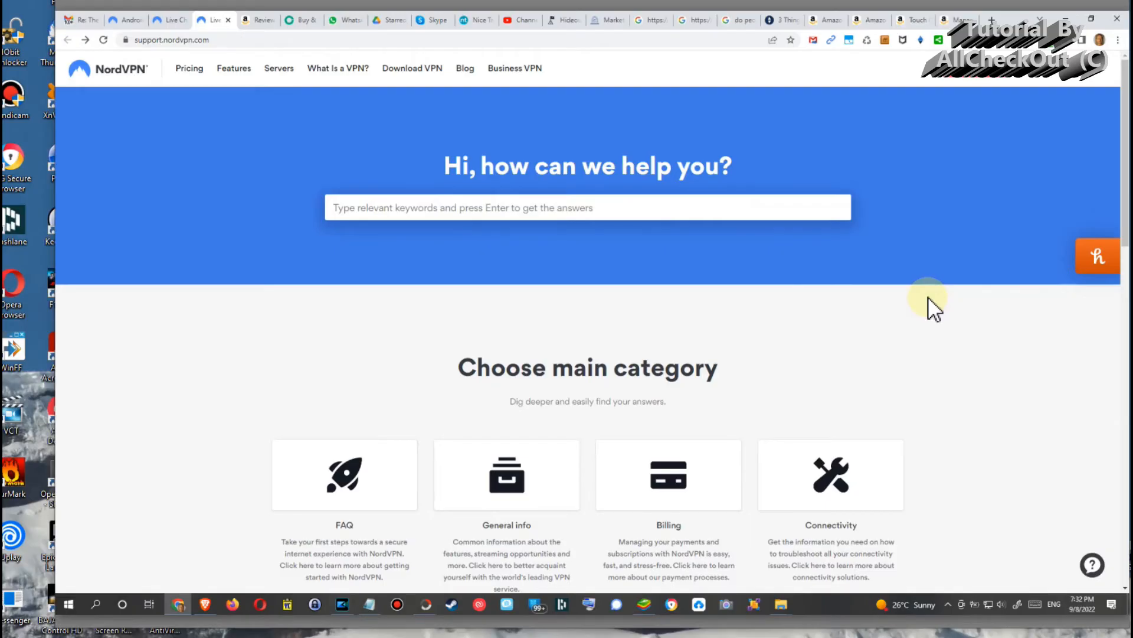
mouse_move(946, 307)
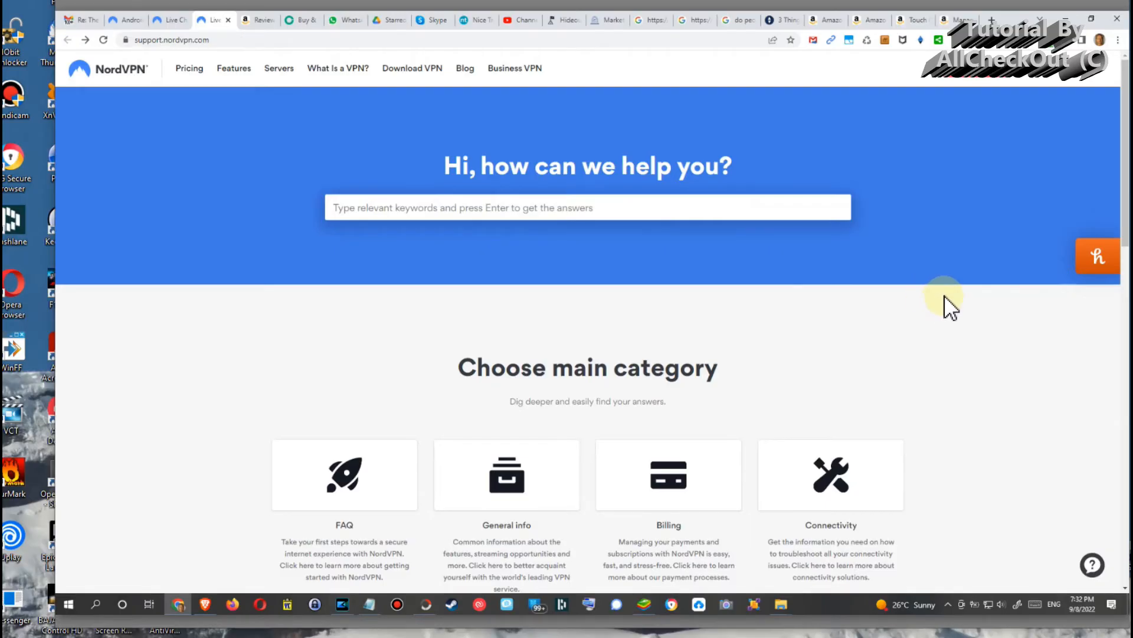
mouse_move(944, 314)
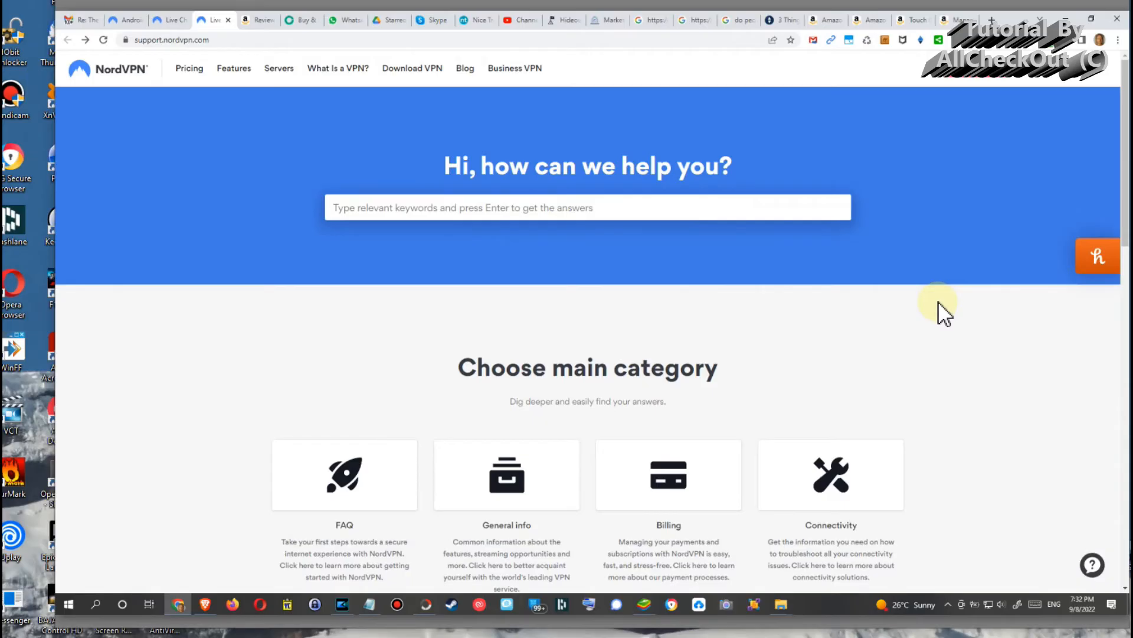
mouse_move(1019, 246)
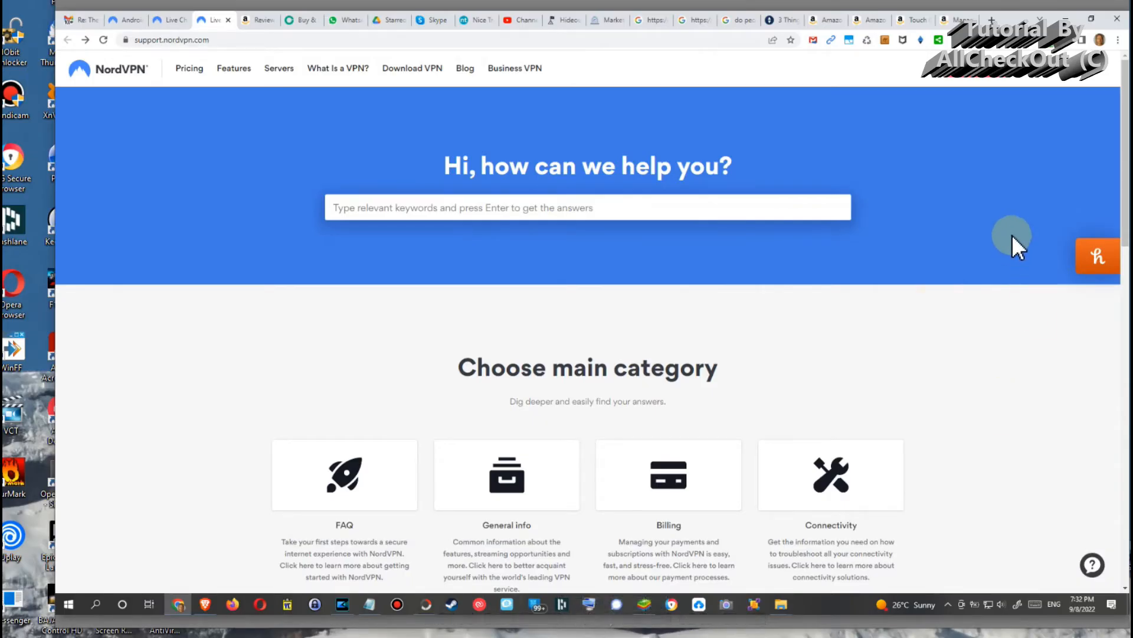
mouse_move(933, 285)
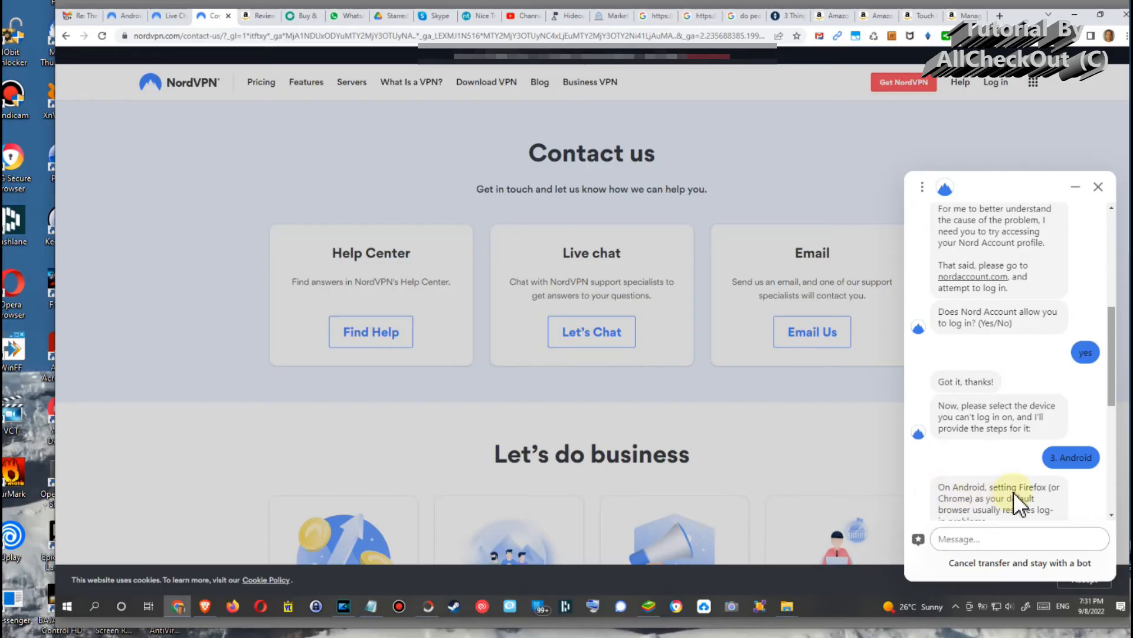
mouse_move(984, 519)
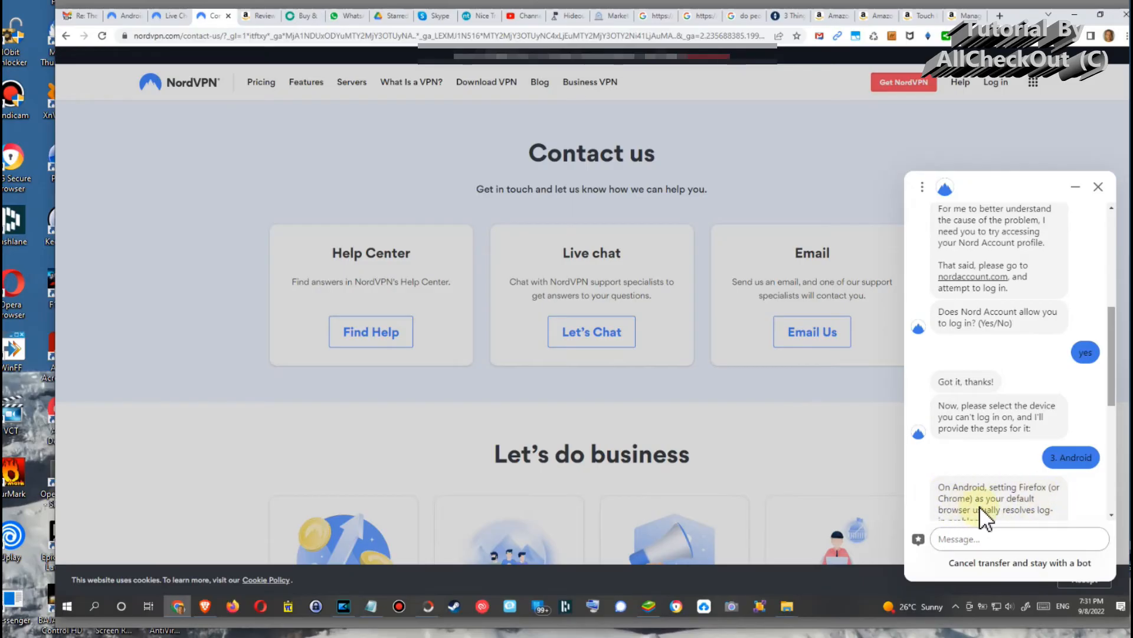
mouse_move(1019, 528)
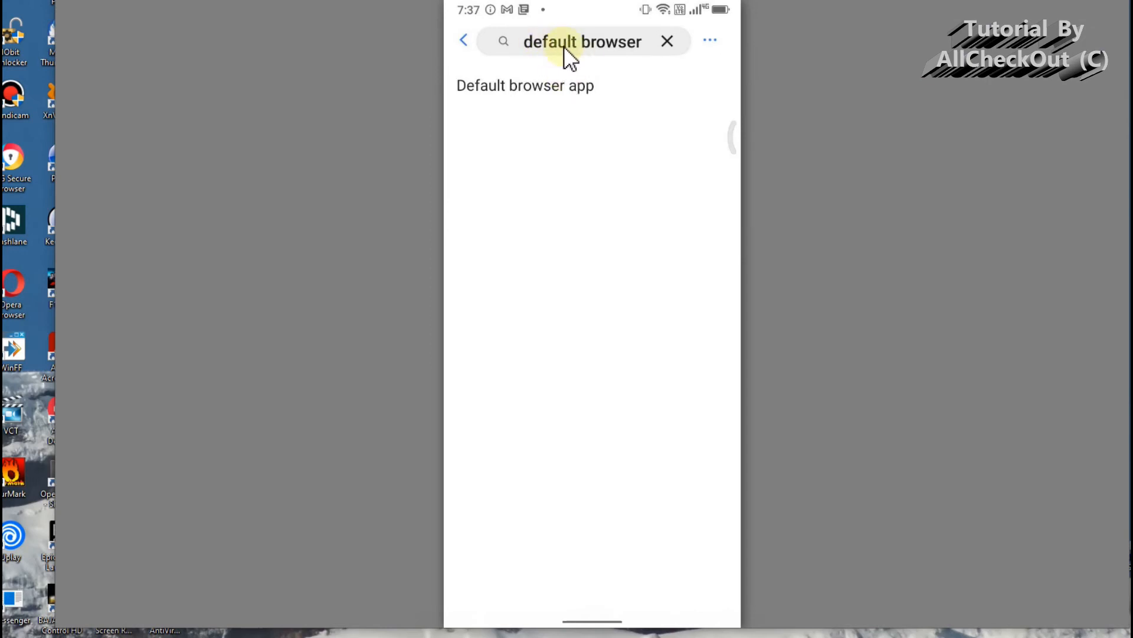
mouse_move(522, 101)
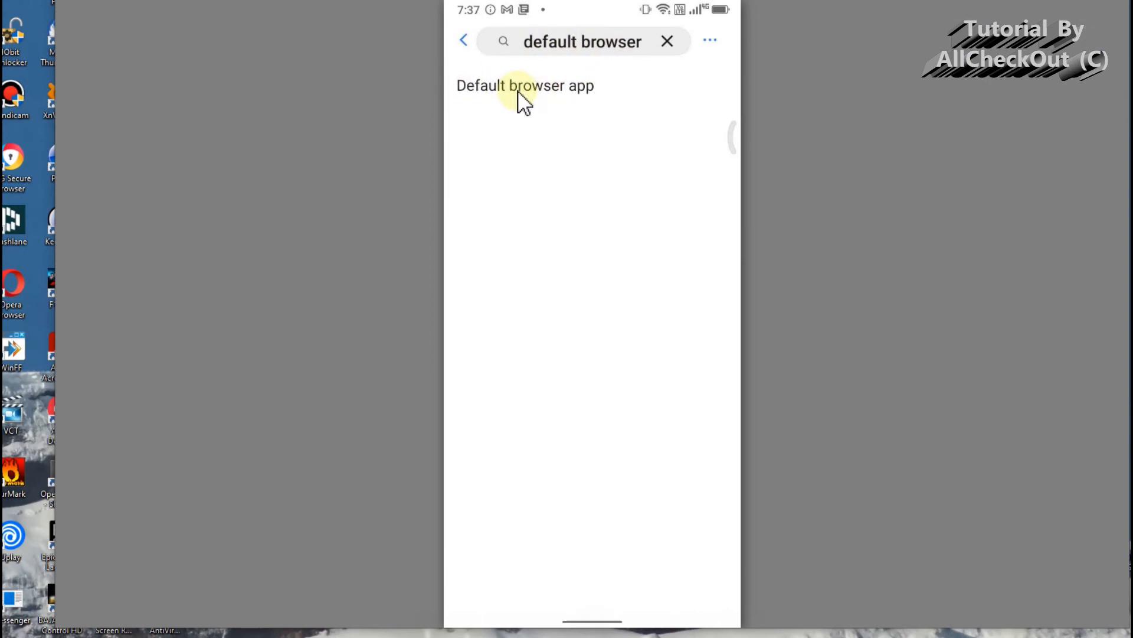
Set Chrome as the phone's default browser app from the Default browser app setting
click(524, 85)
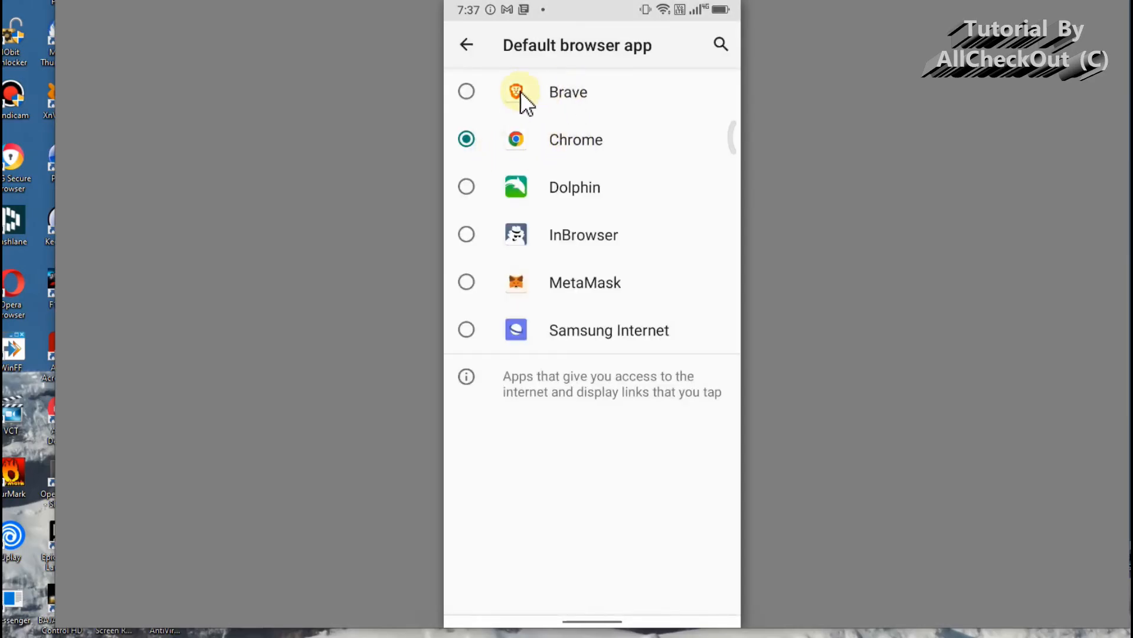
mouse_move(604, 153)
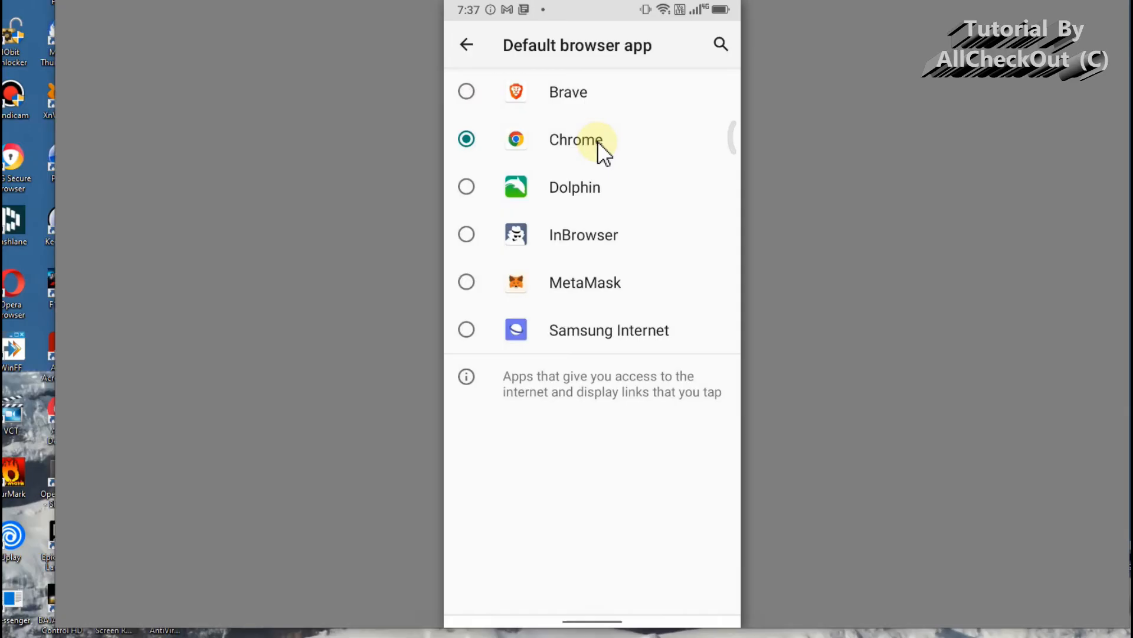